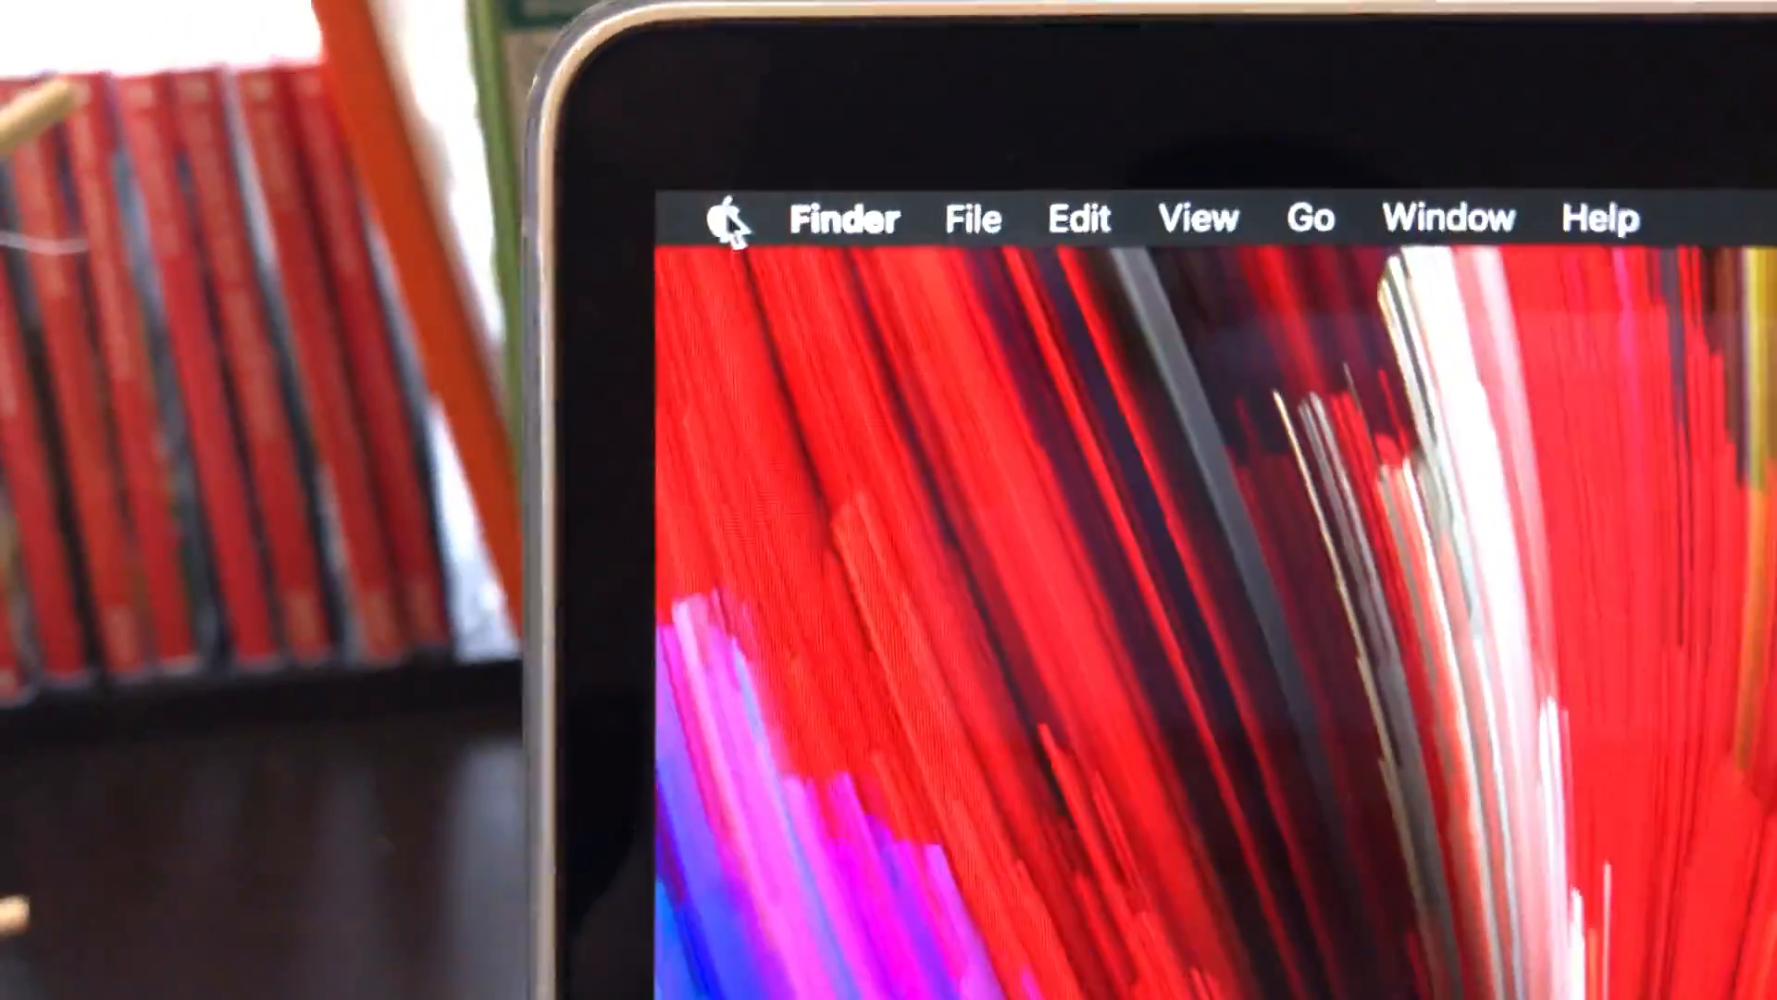
Open About This Mac and its System Report to view the Power charger and charging status.
left_click(727, 216)
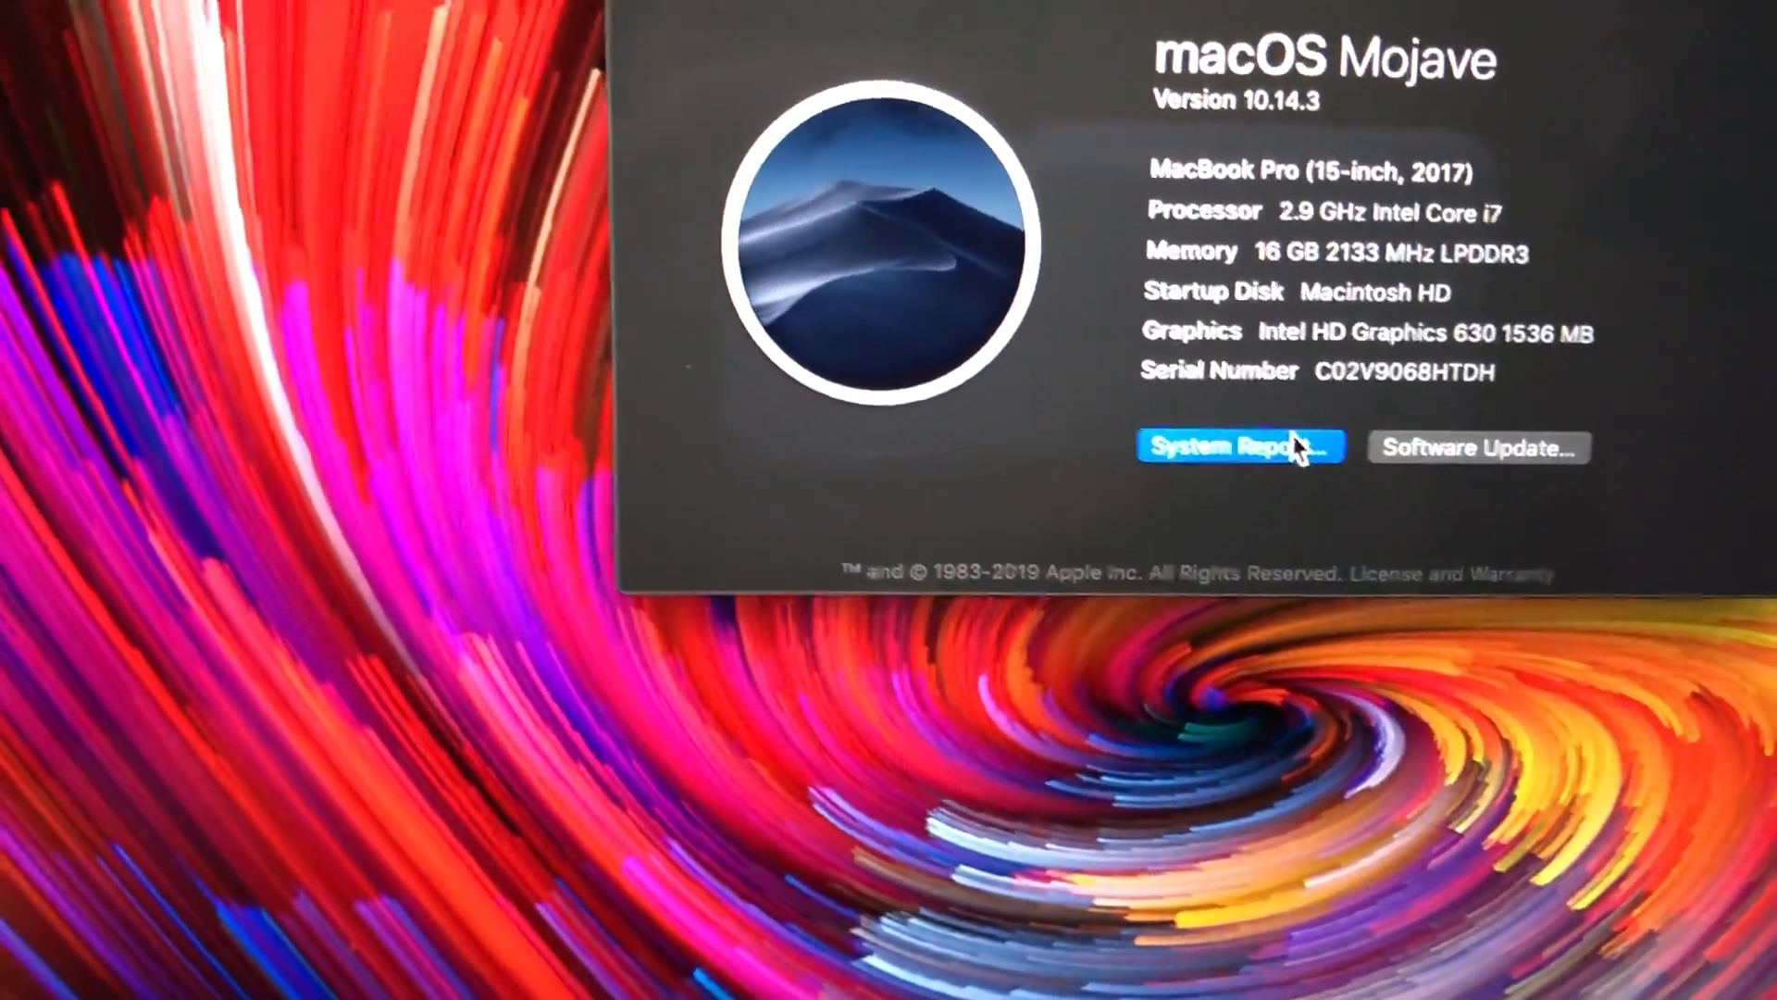
left_click(1238, 446)
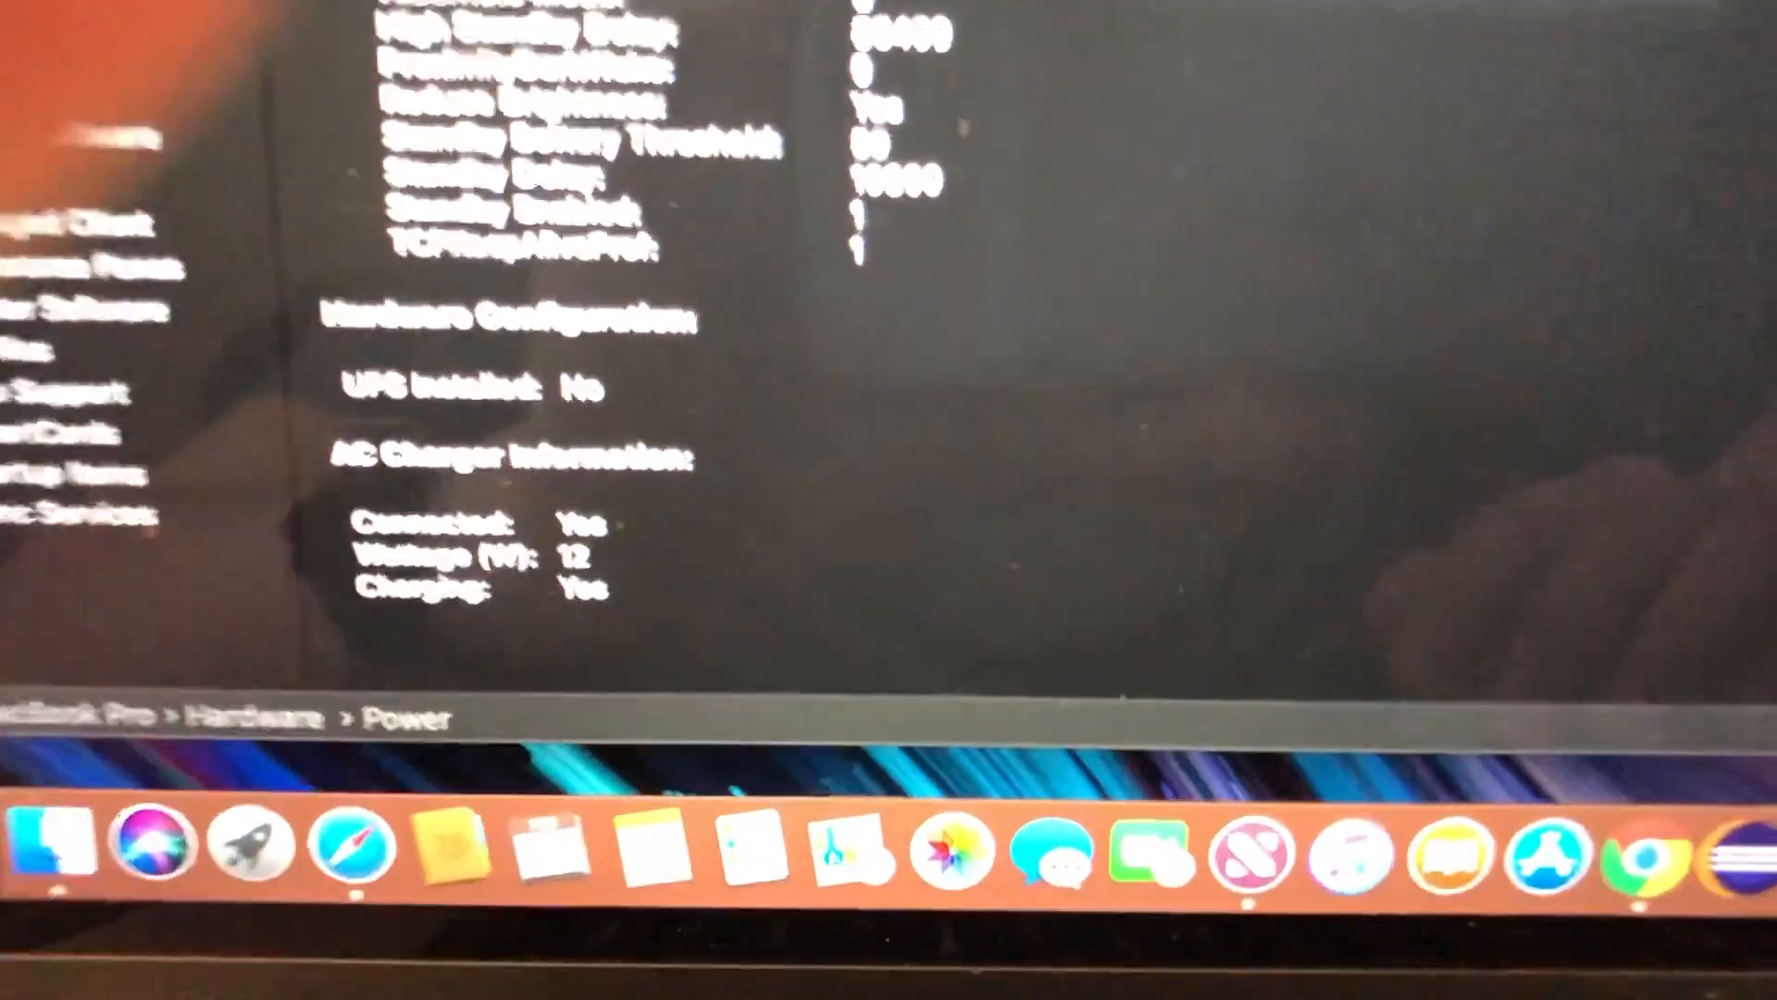